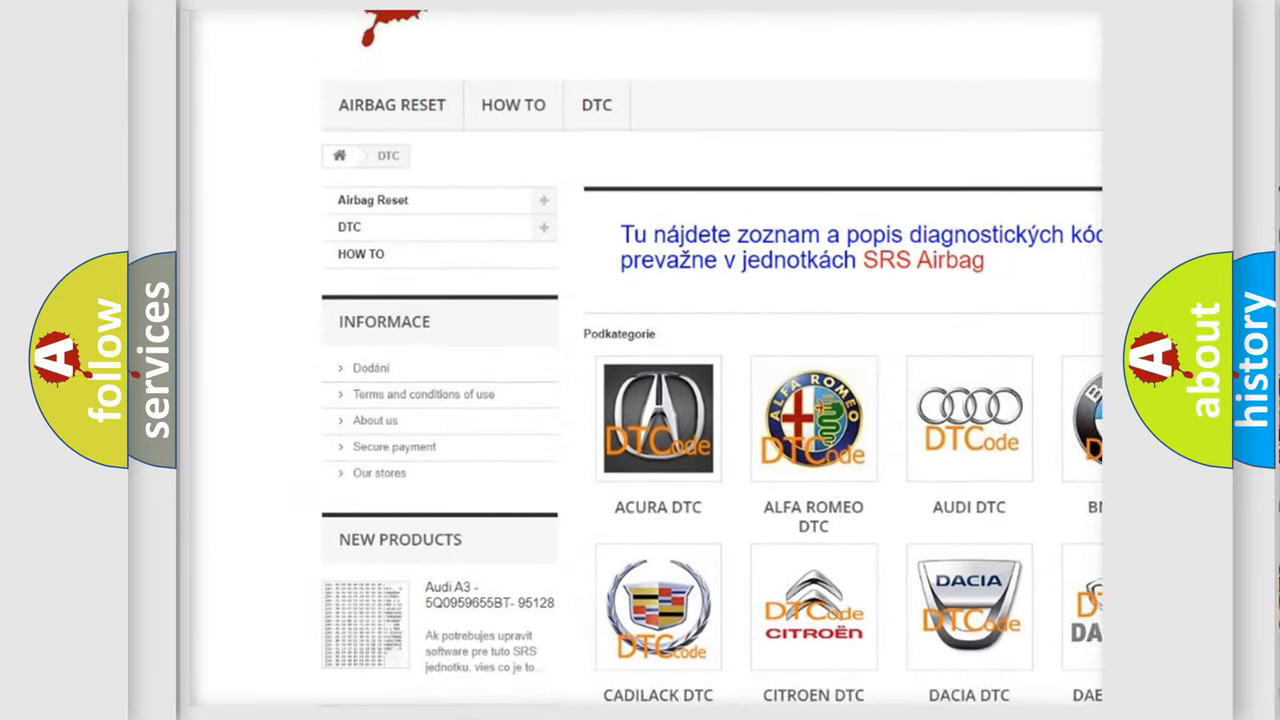
{"action": "scroll", "scroll_direction": "down", "scroll_amount": 3}
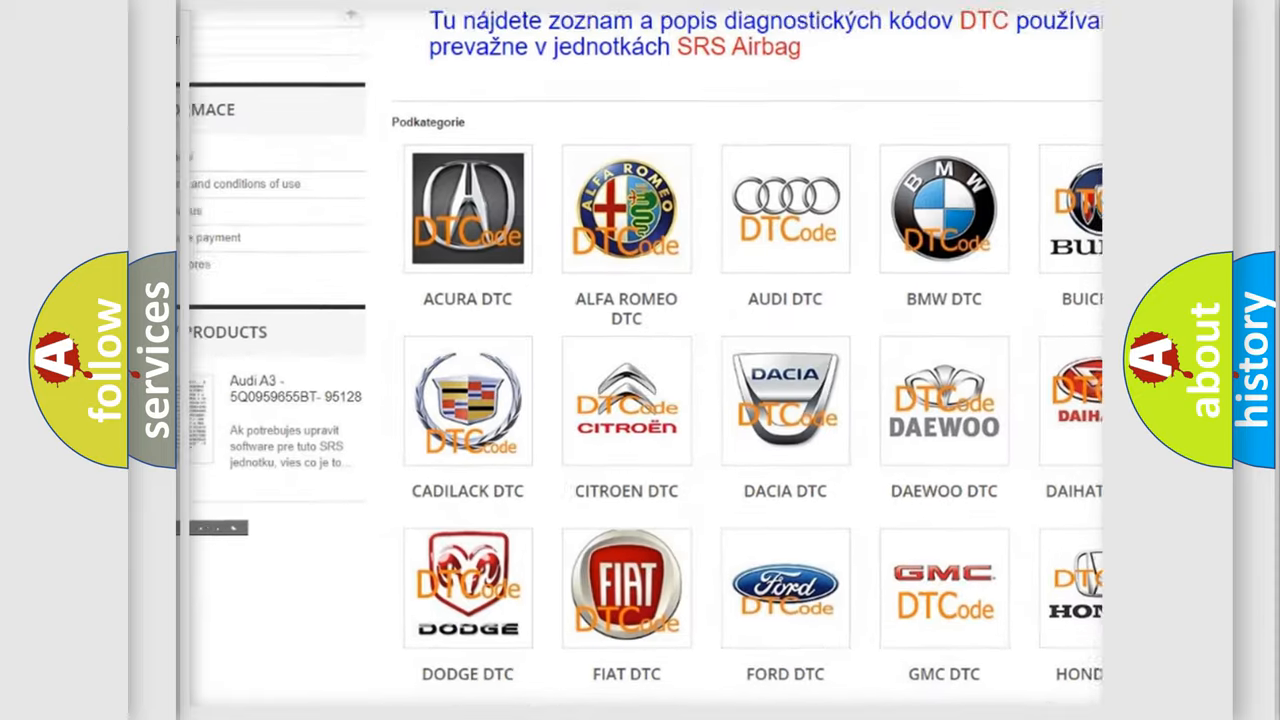
{"action": "scroll", "scroll_direction": "down", "scroll_amount": 3}
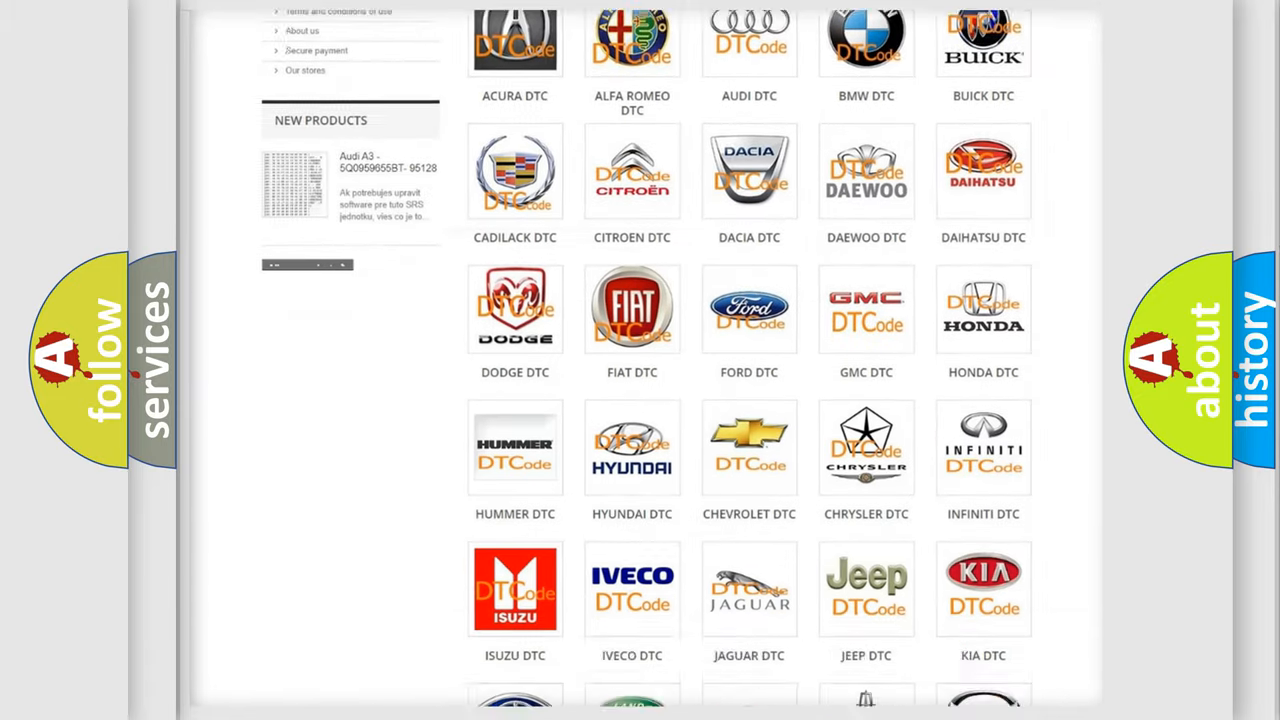
{"action": "scroll", "scroll_direction": "down", "scroll_amount": 3}
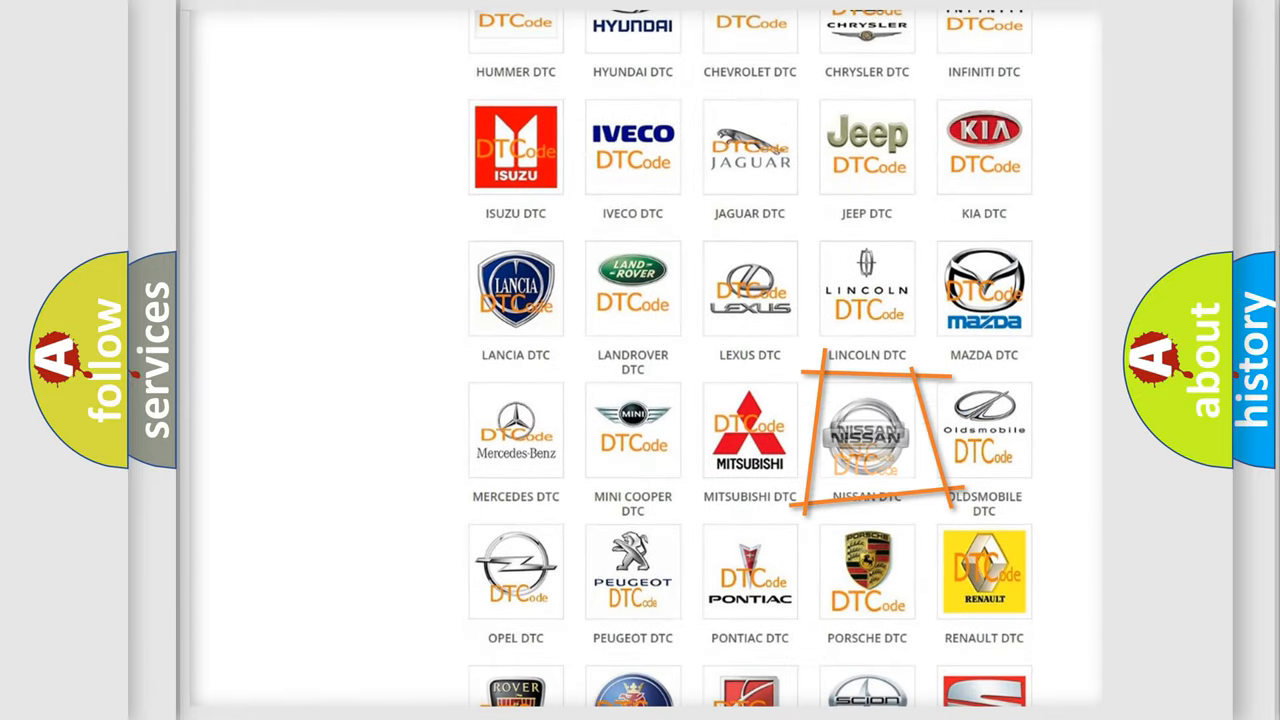